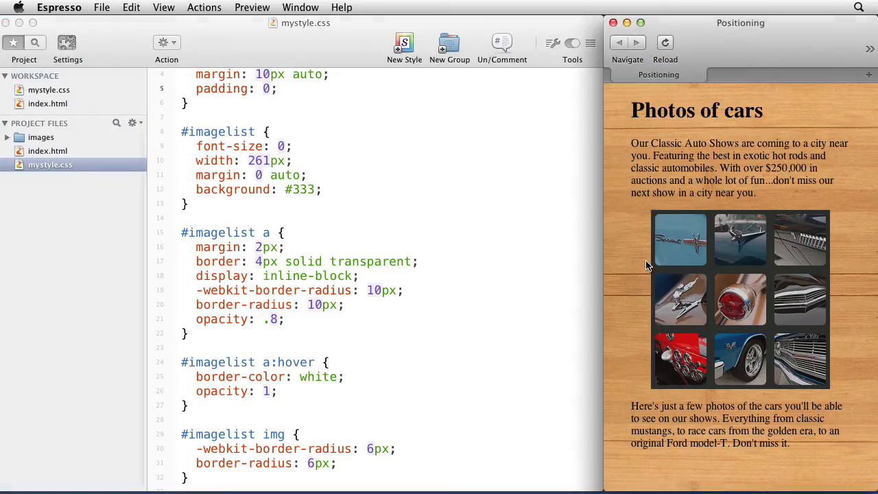
pyautogui.moveTo(741, 239)
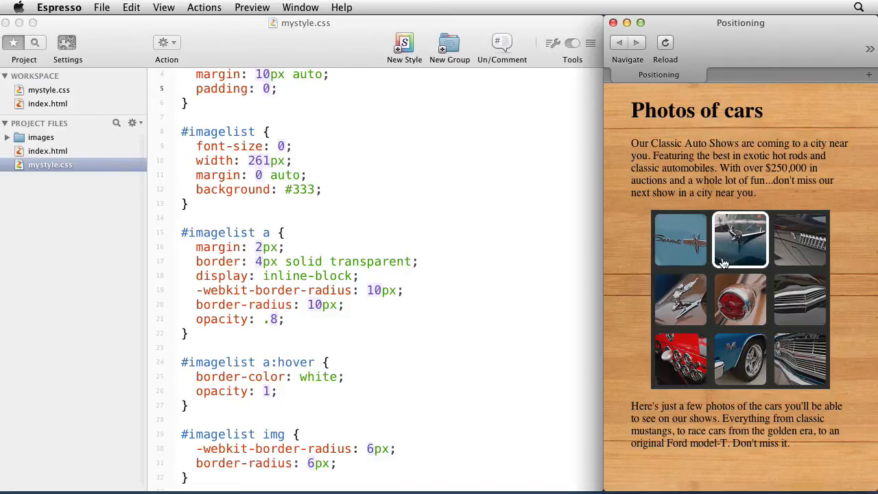
pyautogui.moveTo(800, 360)
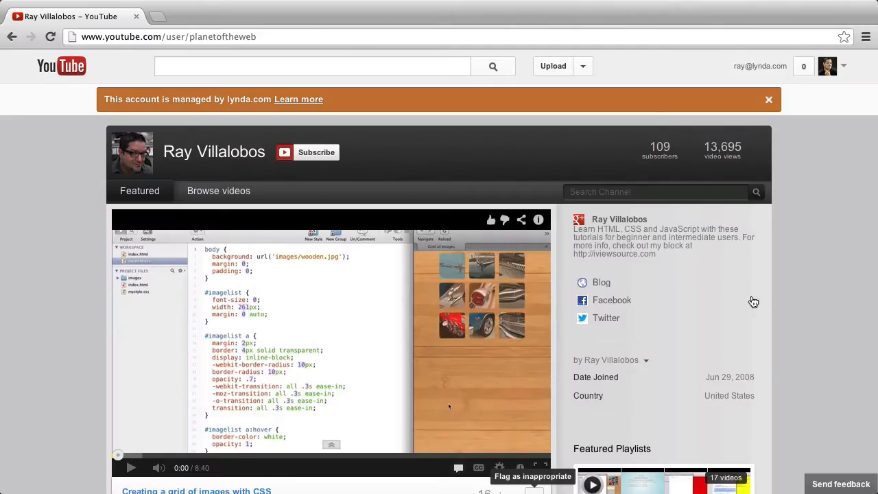
# Move the 'Here's just a few photos' paragraph after the imagelist div in index.html.
pyautogui.scroll(-3)
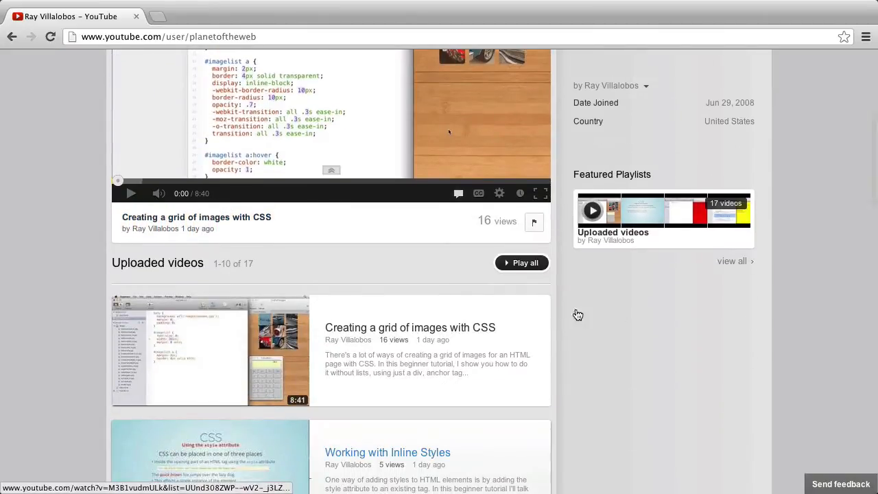
pyautogui.moveTo(506, 331)
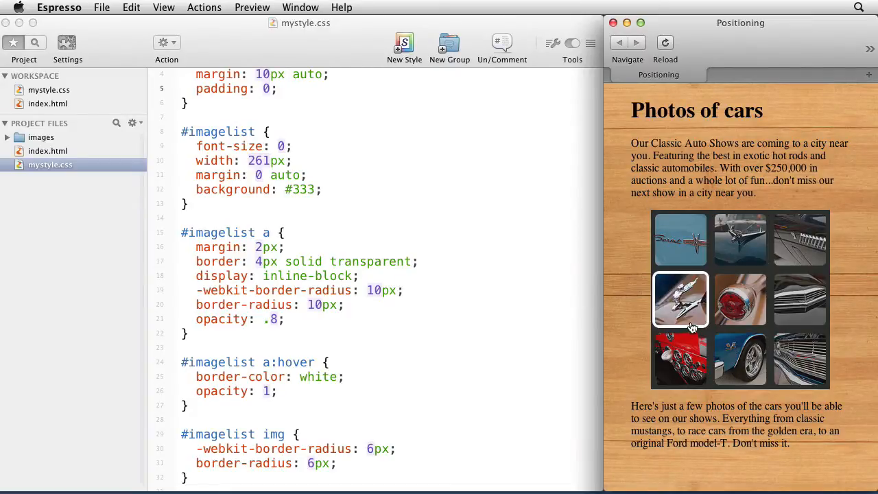
pyautogui.click(47, 105)
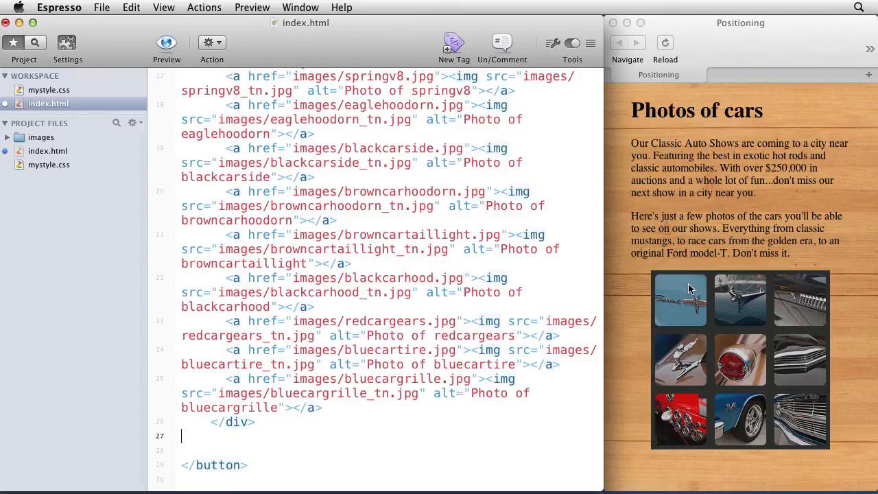
pyautogui.moveTo(683, 266)
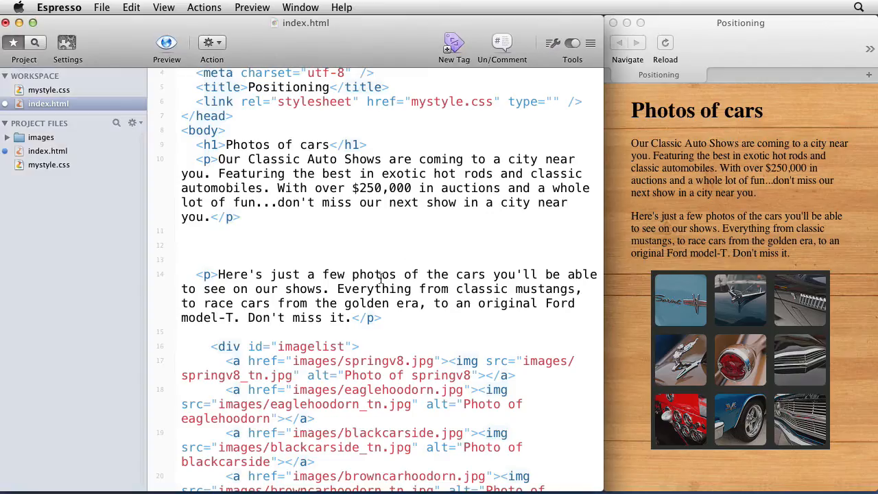
pyautogui.scroll(-3)
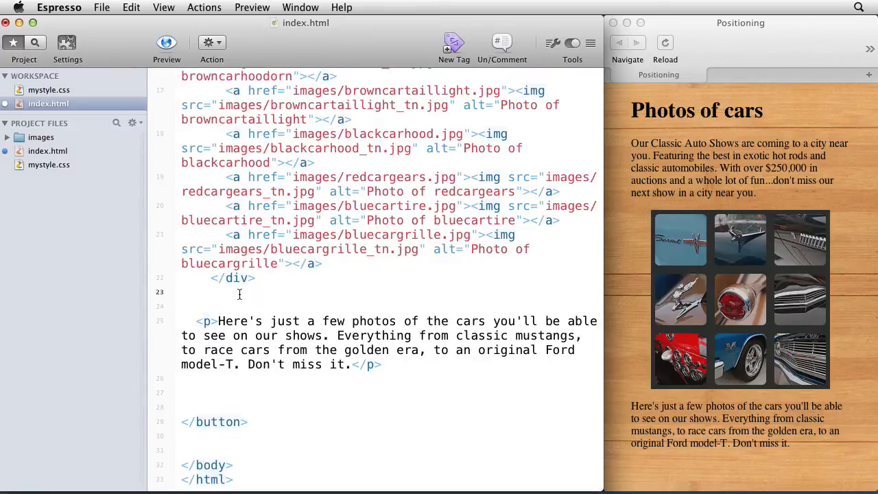
# Give #imagelist position: relative and left: 50px in mystyle.css.
pyautogui.click(49, 91)
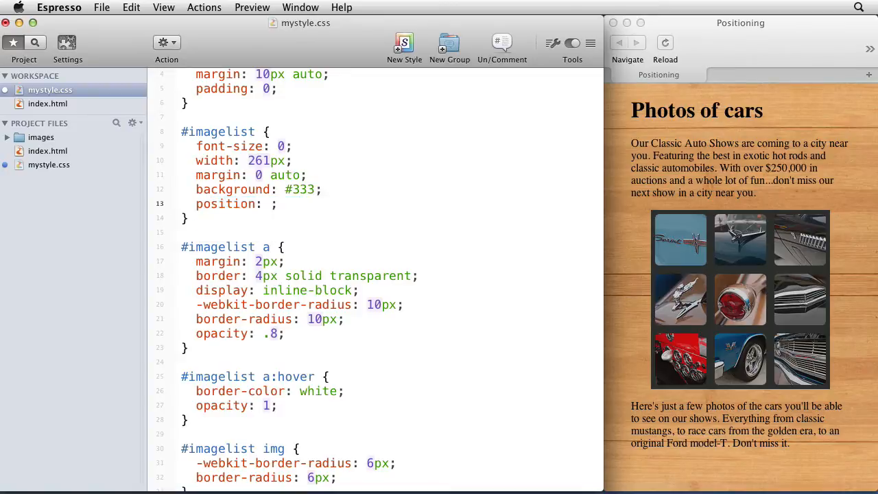
pyautogui.write('relative')
pyautogui.write('left: ;')
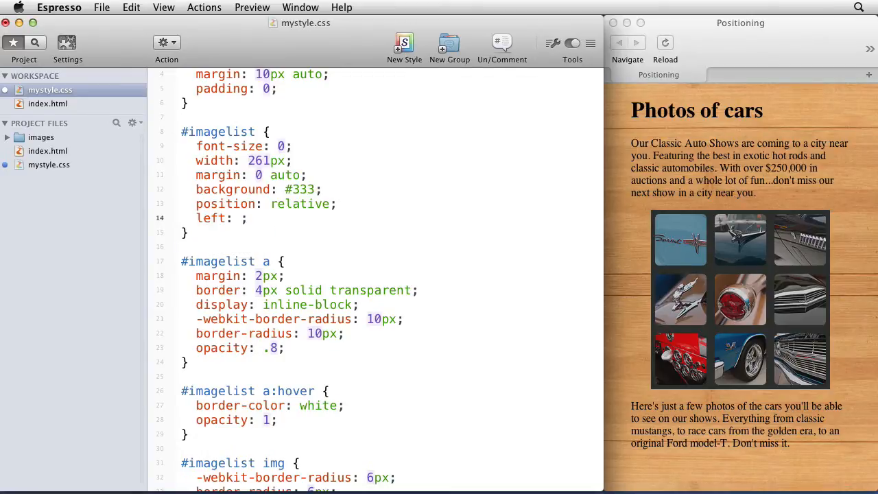
pyautogui.write('50')
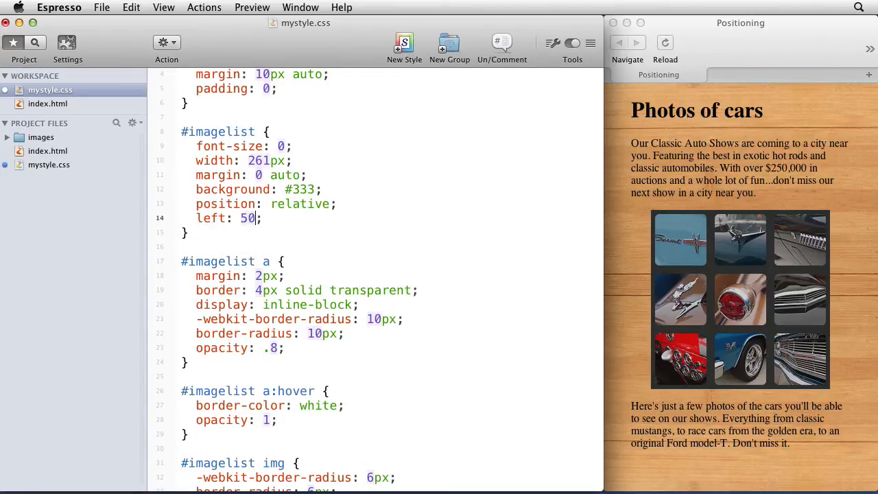
pyautogui.write('px')
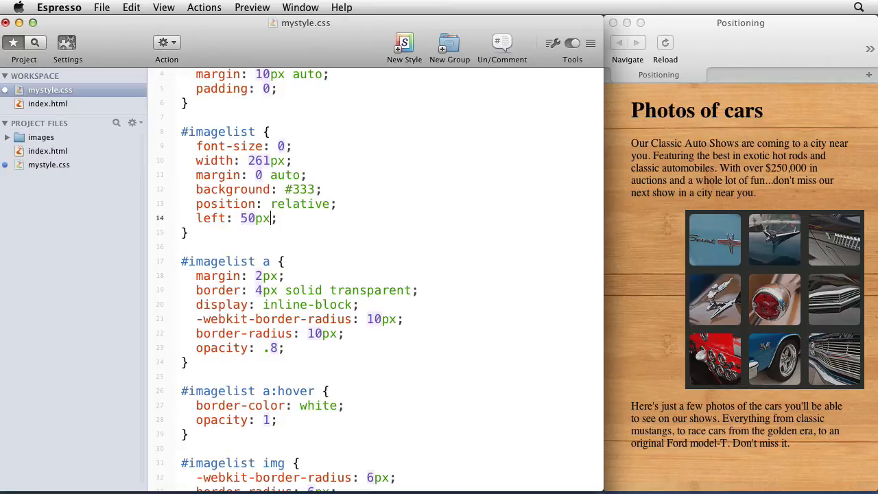
# Rework the #imagelist positioning line, trying a top: 10 offset instead.
pyautogui.doubleClick(225, 203)
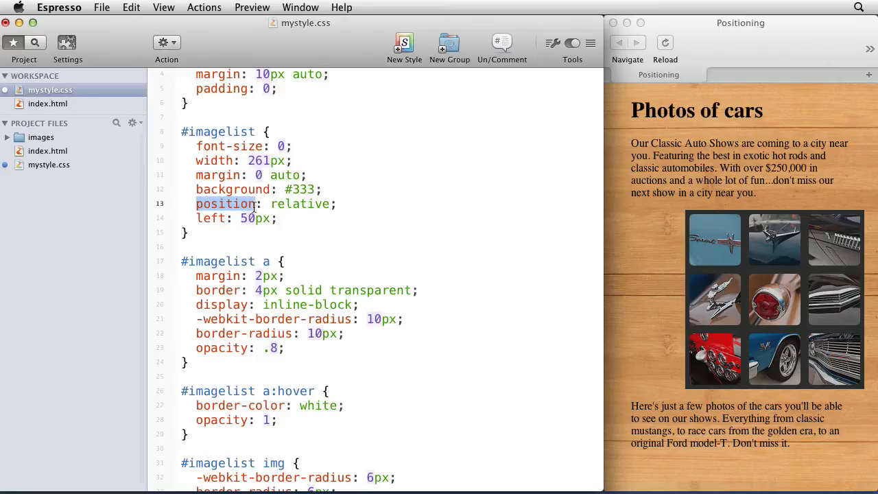
pyautogui.tripleClick(261, 203)
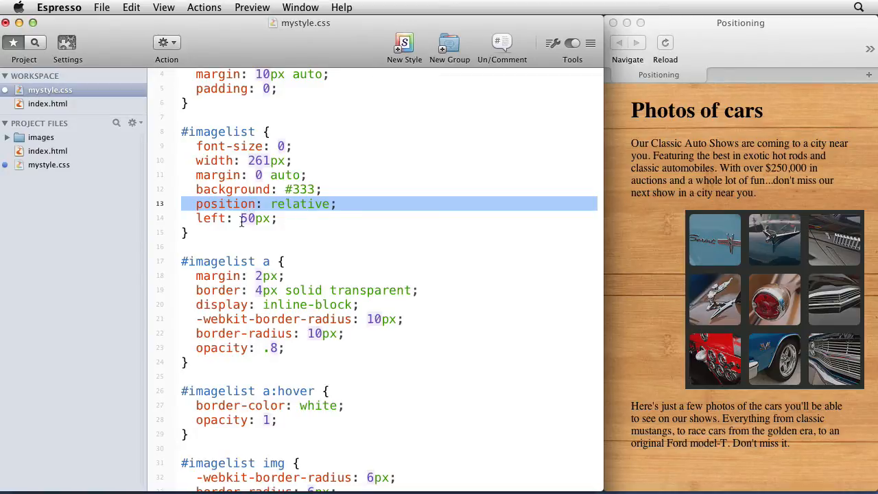
pyautogui.write('-')
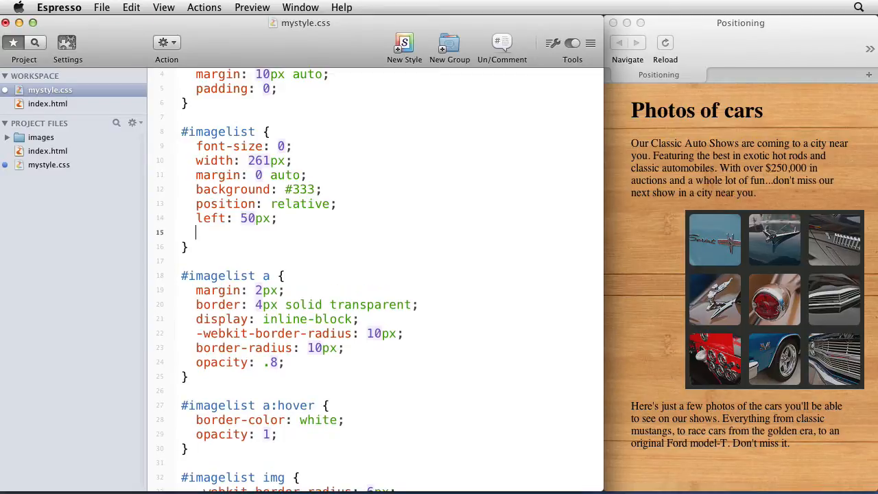
pyautogui.write('top: 10')
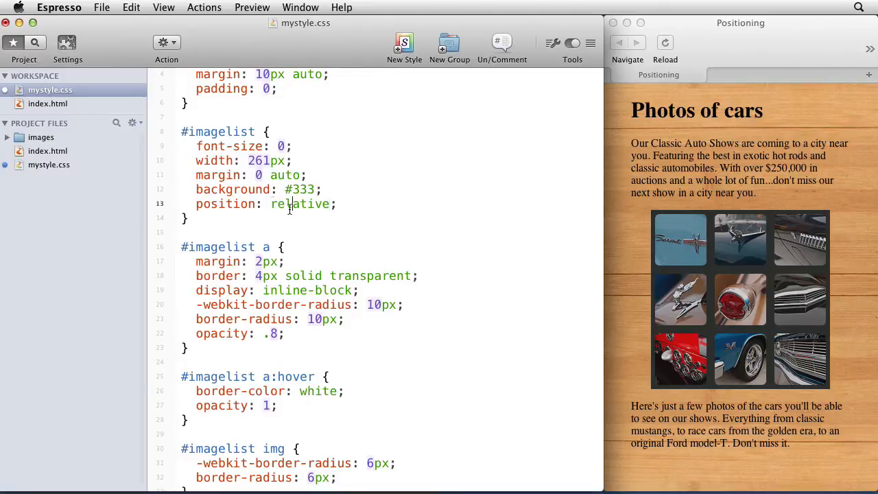
# Set #imagelist to position: fixed with left: 50px and top: 0.
pyautogui.write('fixex')
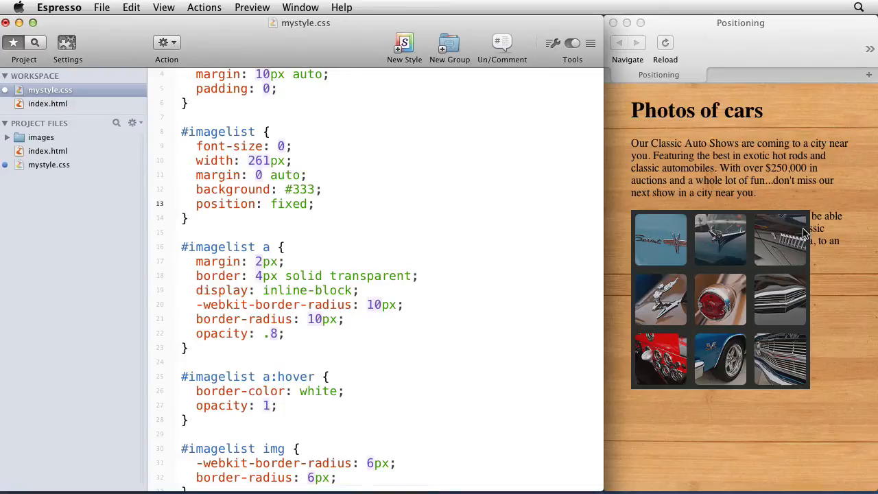
pyautogui.moveTo(829, 225)
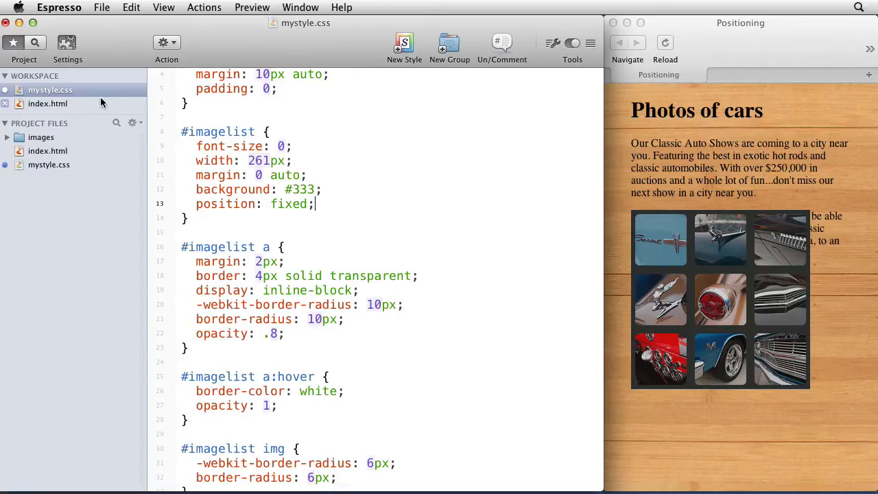
pyautogui.click(48, 105)
pyautogui.write('left: ;')
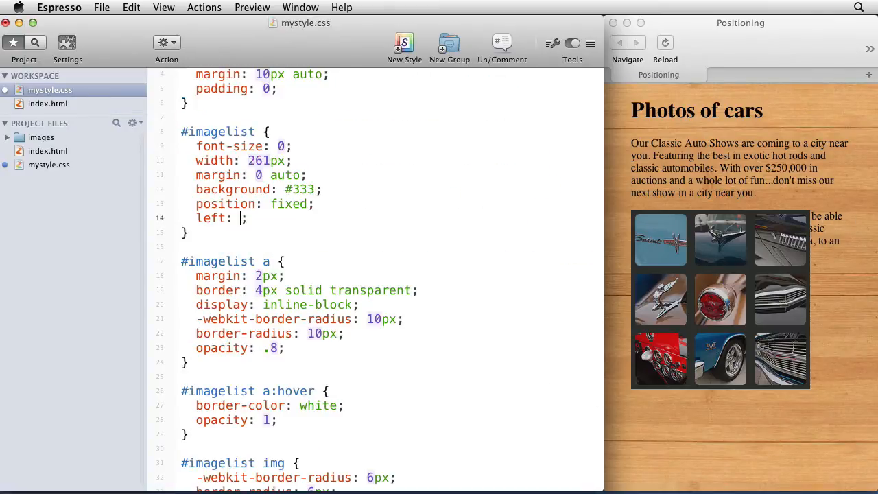
pyautogui.write('50')
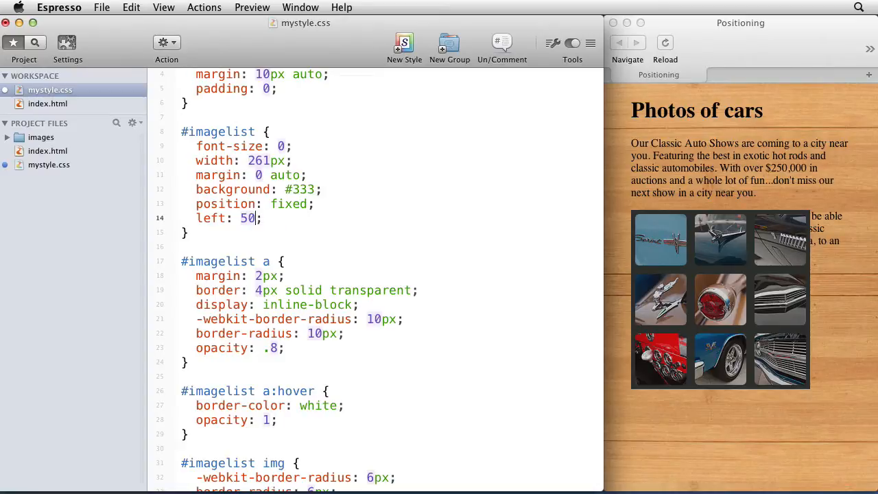
pyautogui.press('Return')
pyautogui.write('top:  ;')
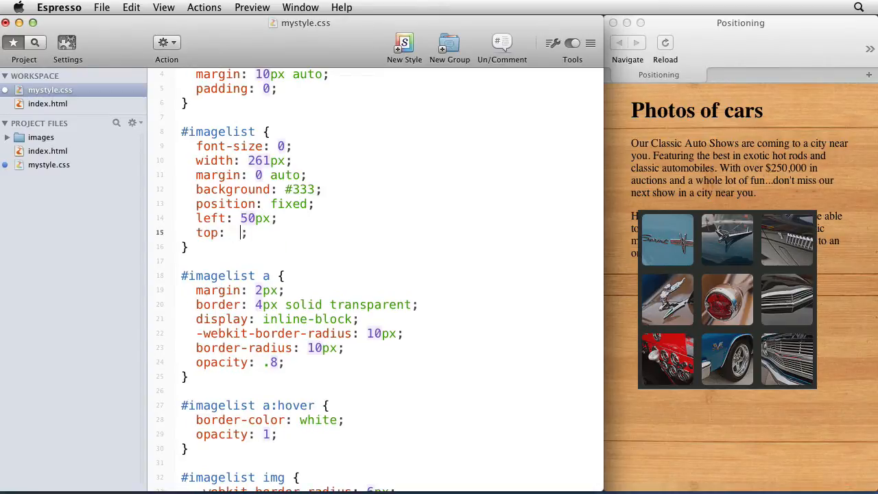
pyautogui.write('0')
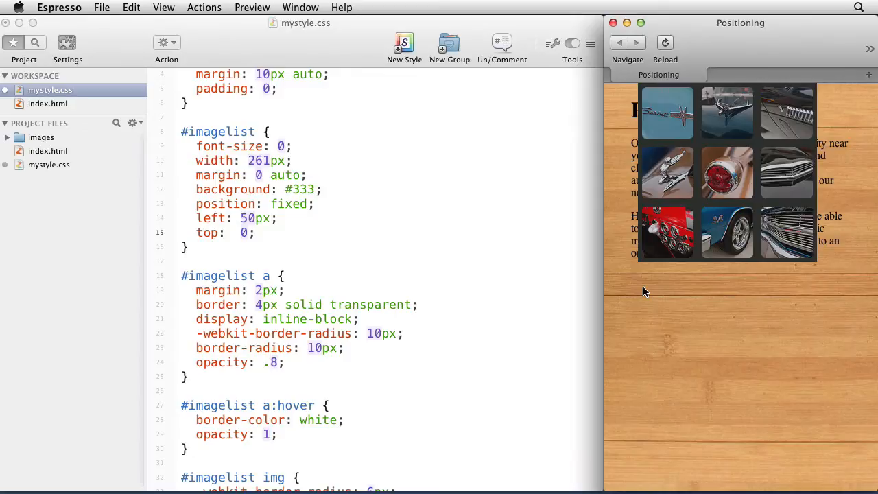
pyautogui.moveTo(600, 242)
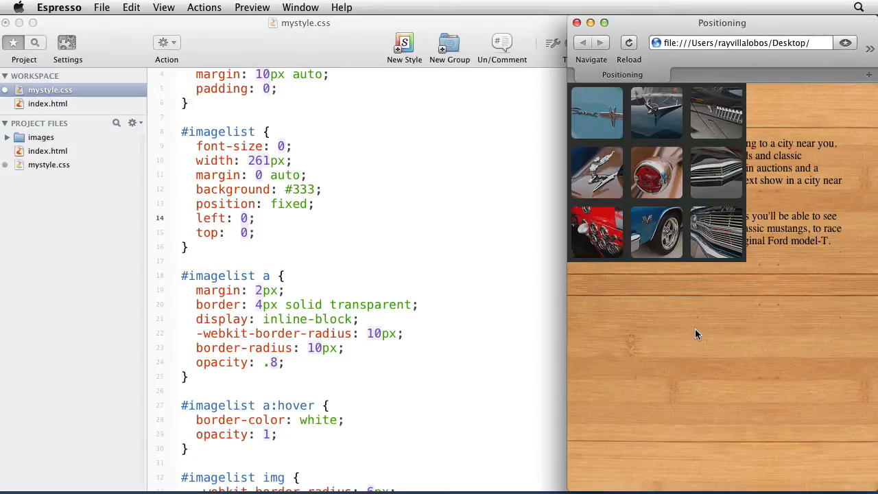
pyautogui.moveTo(560, 178)
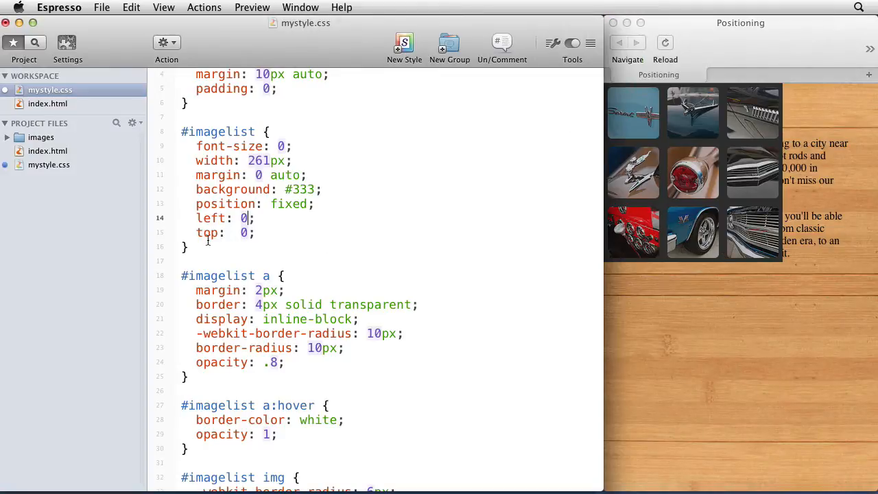
# Strip the left and top offsets from #imagelist, leaving only position: fixed.
pyautogui.write('bottom')
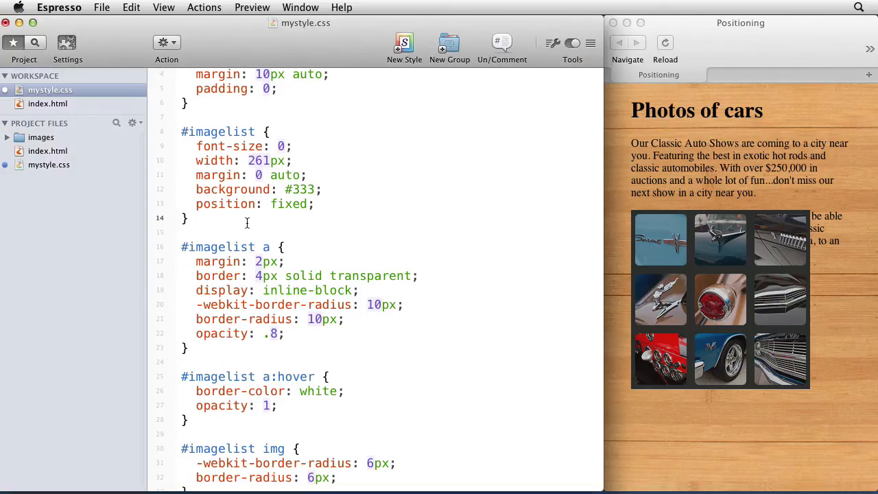
# Change #imagelist to position: absolute with bottom: 0 and left: 0.
pyautogui.doubleClick(288, 203)
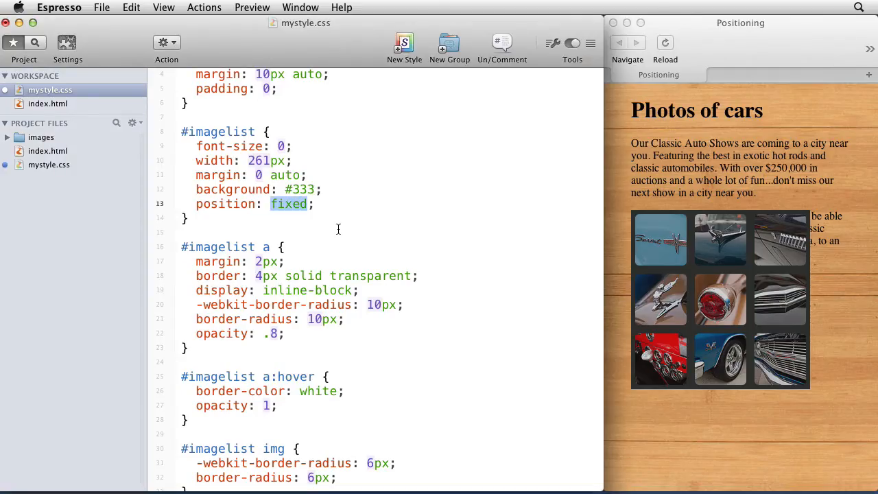
pyautogui.write('a')
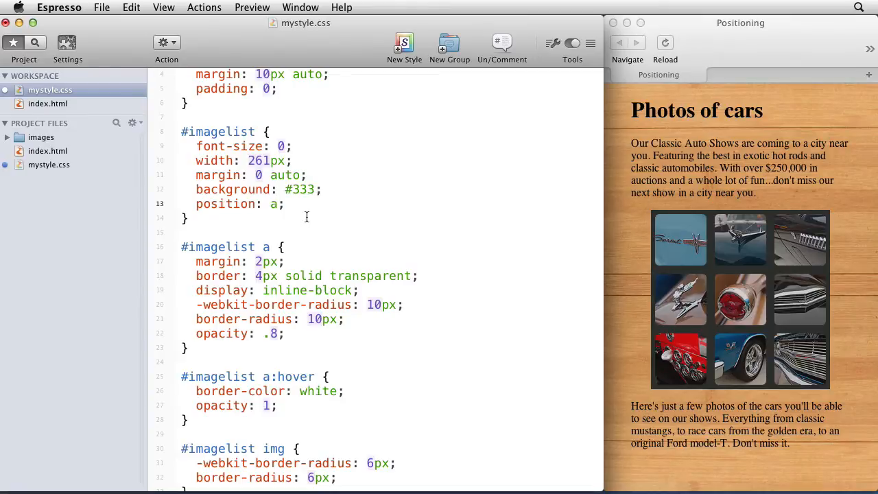
pyautogui.write('bsolute')
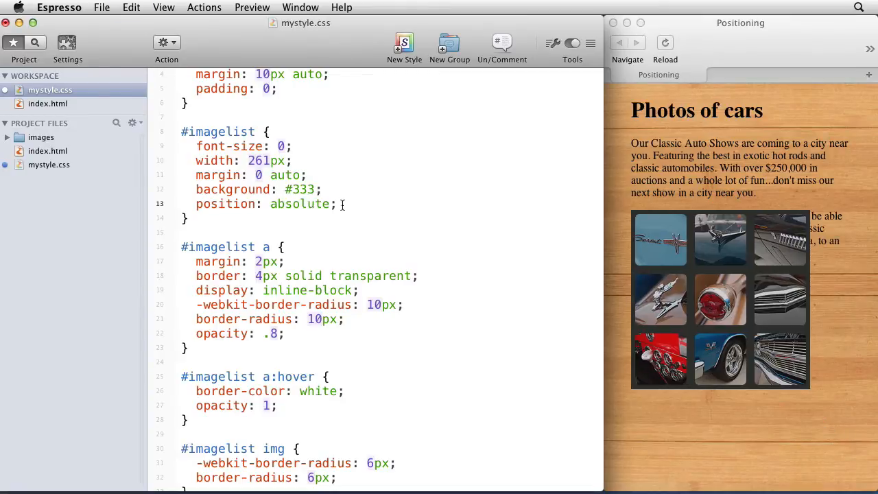
pyautogui.write('bottom')
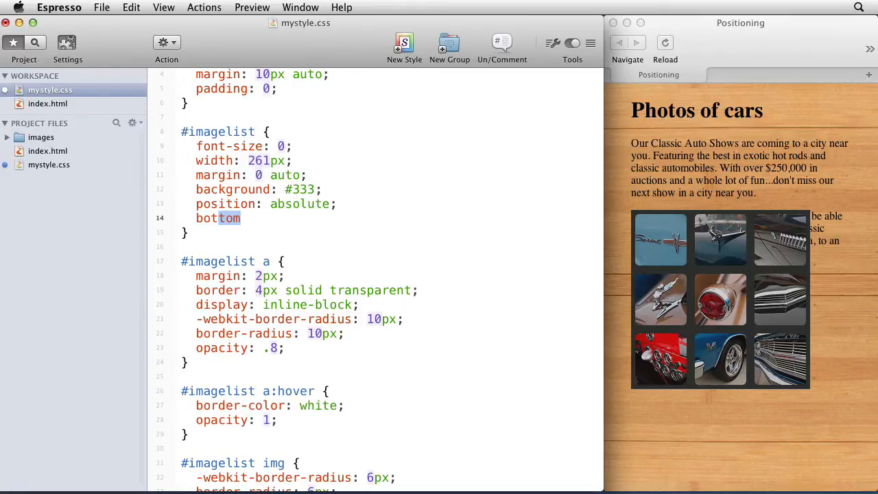
pyautogui.write(': 0;')
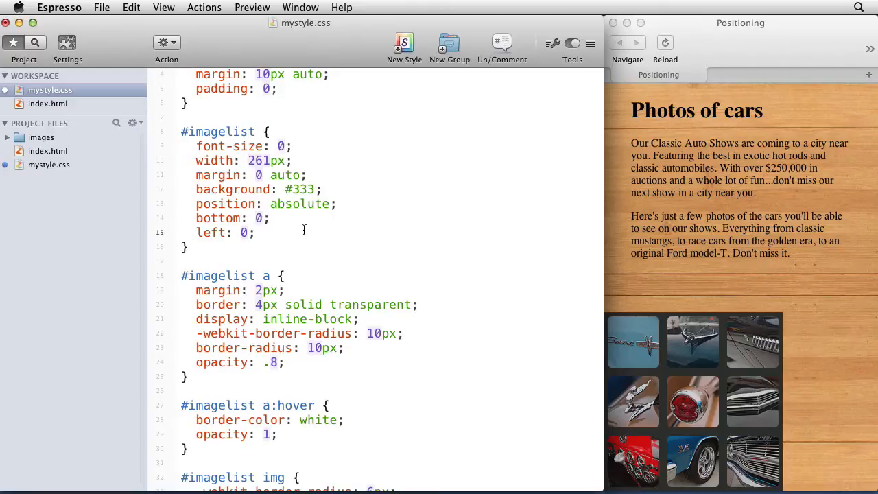
pyautogui.moveTo(680, 258)
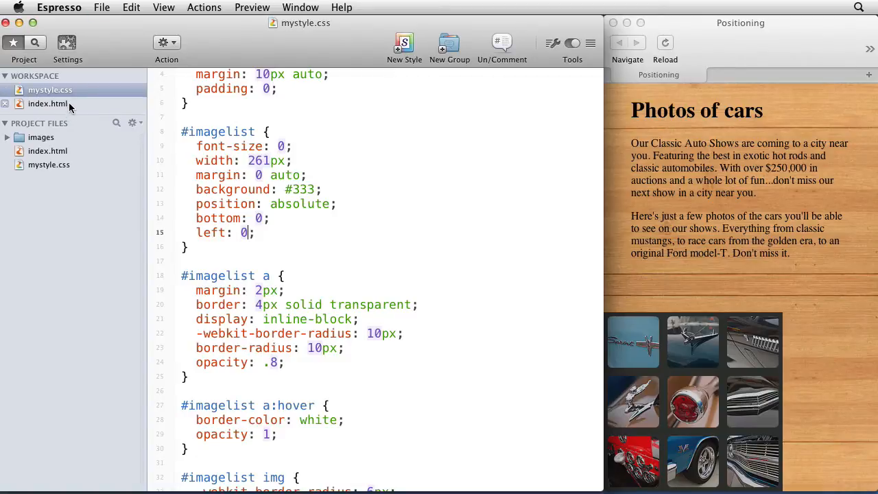
# Add <div id="activate">View Photos before the imagelist div in index.html.
pyautogui.click(48, 104)
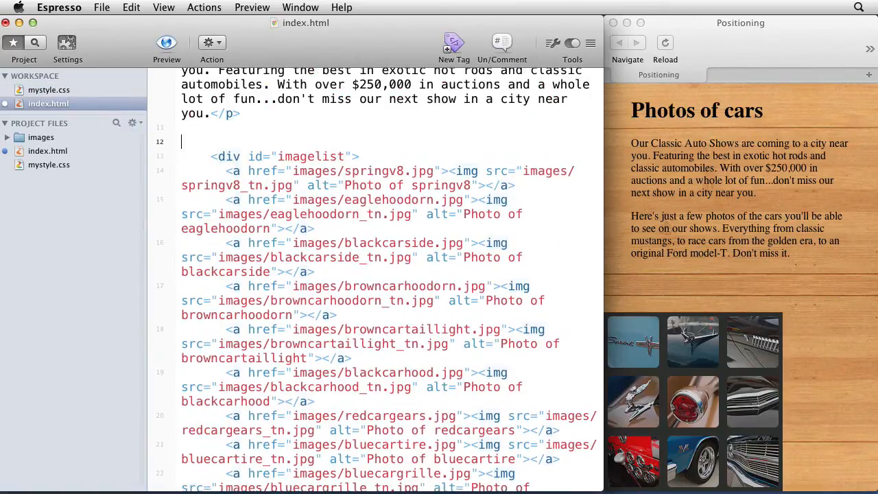
pyautogui.write('<div id="')
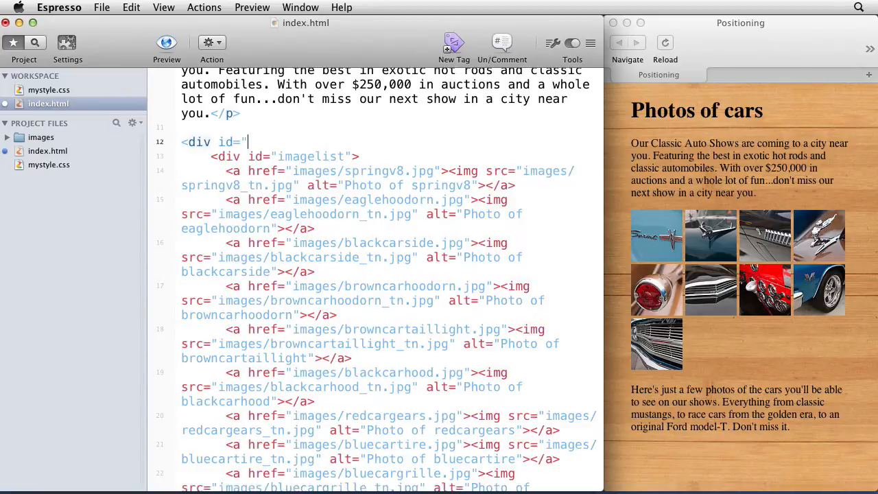
pyautogui.write('activate">View Photos')
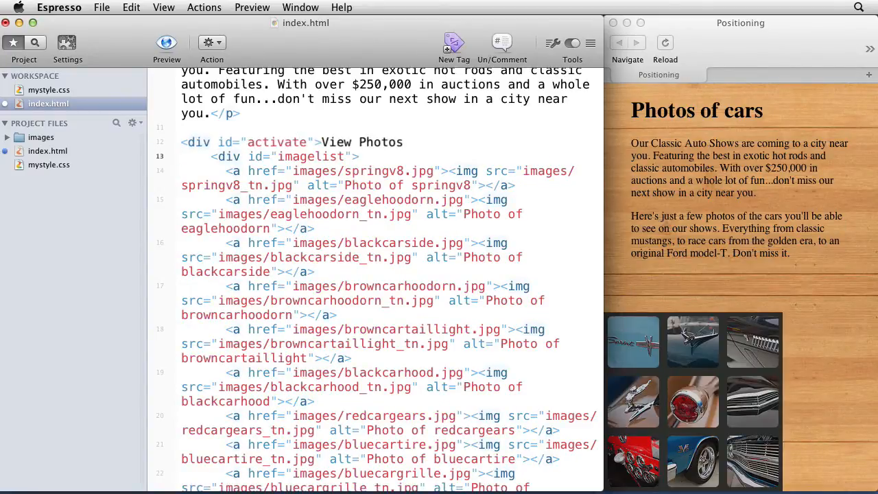
pyautogui.scroll(-3)
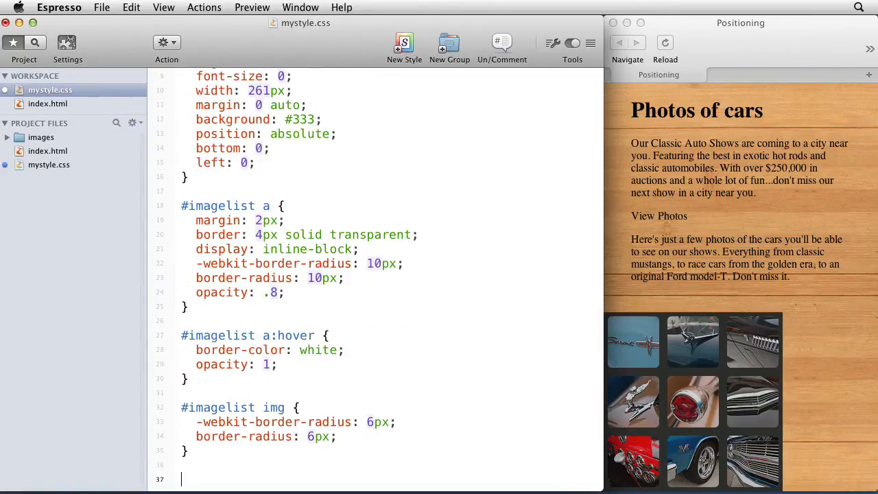
# Create an #activate rule with background #333, white text, a fixed width and centered text.
pyautogui.write('#activate {')
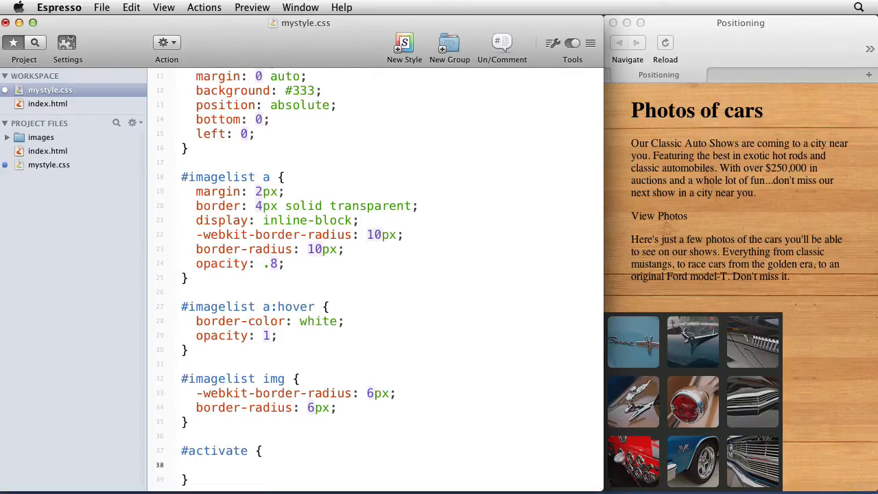
pyautogui.write('background: #333;')
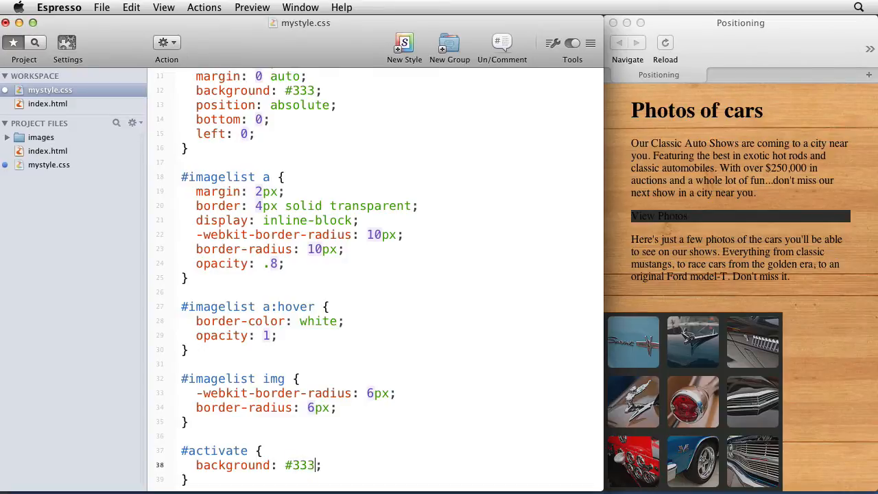
pyautogui.write('color: white;')
pyautogui.write('width: ;')
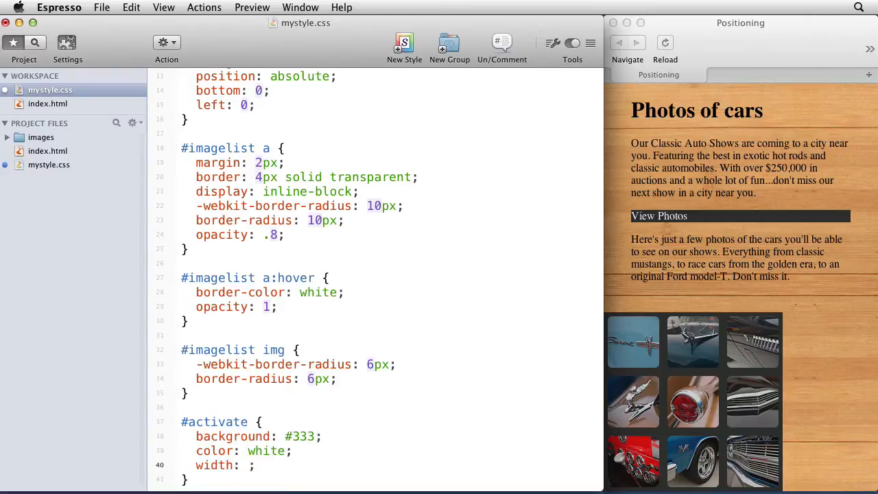
pyautogui.write('150px')
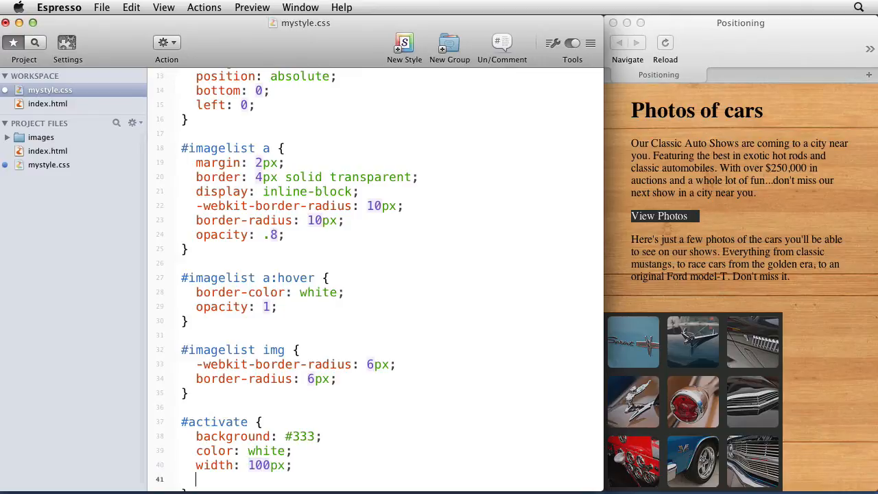
pyautogui.write('text-align: center;')
pyautogui.write('padding: 5px;')
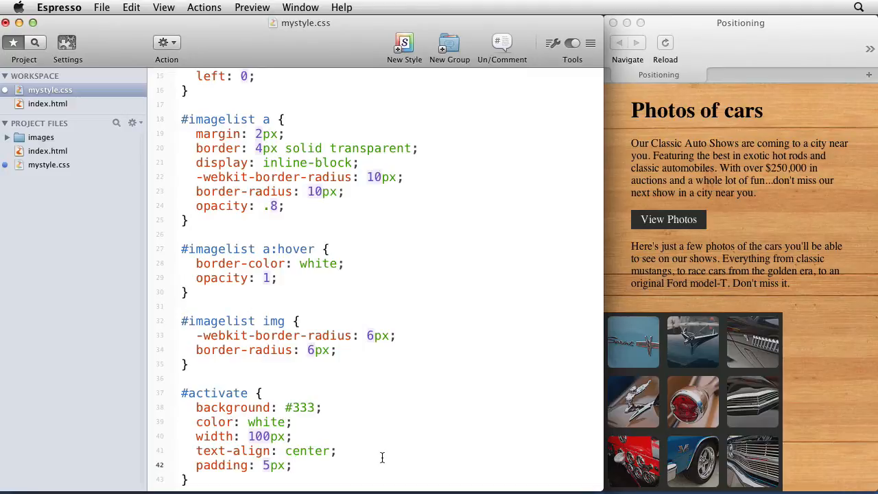
pyautogui.moveTo(667, 393)
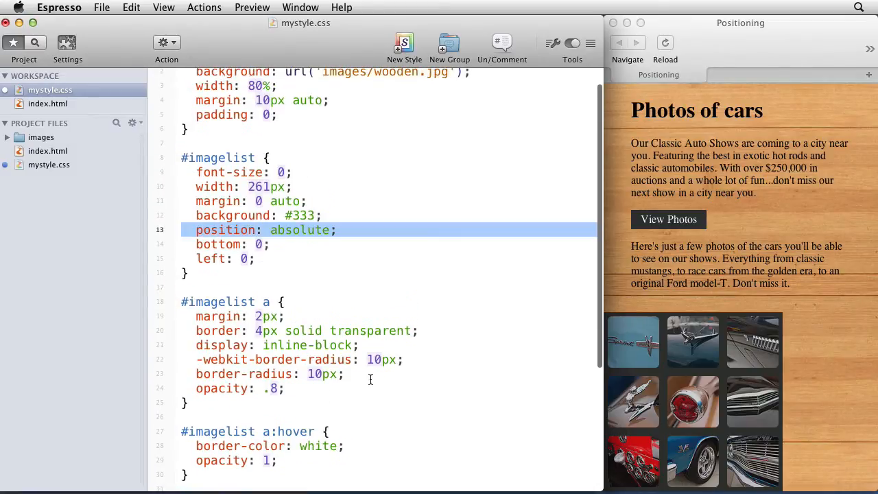
# Give the #activate rule position: relative.
pyautogui.scroll(-3)
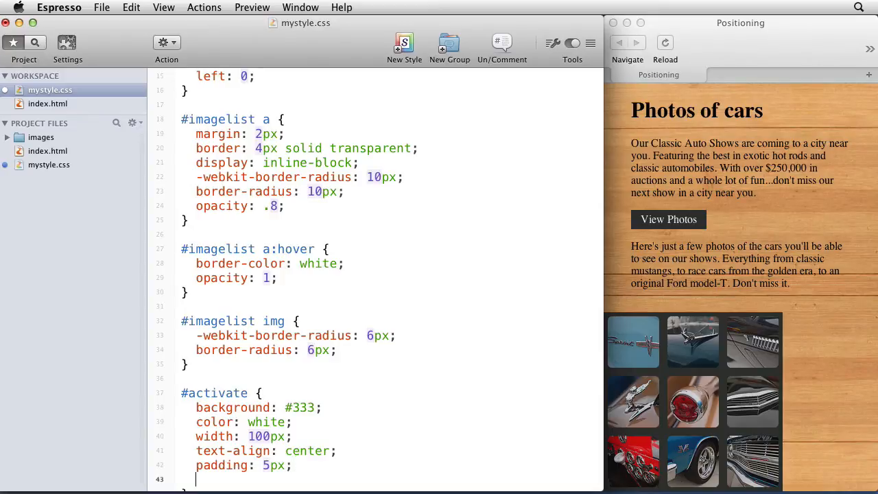
pyautogui.write('position: relative;')
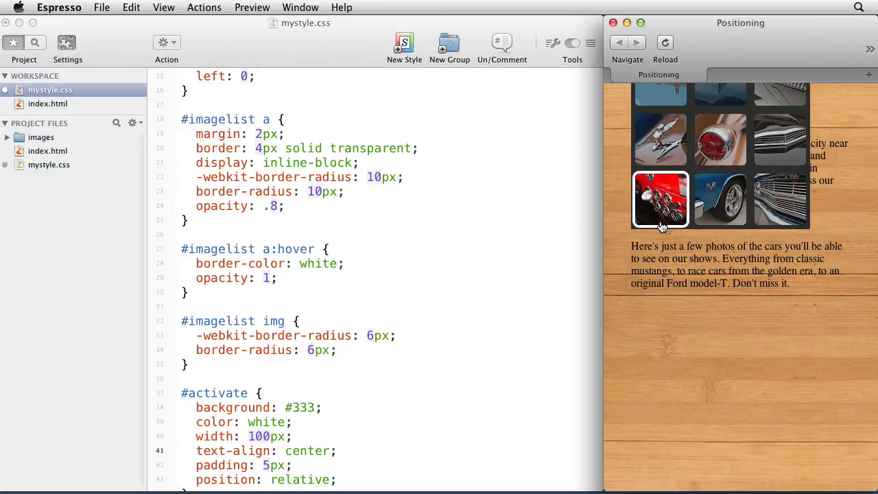
pyautogui.moveTo(466, 378)
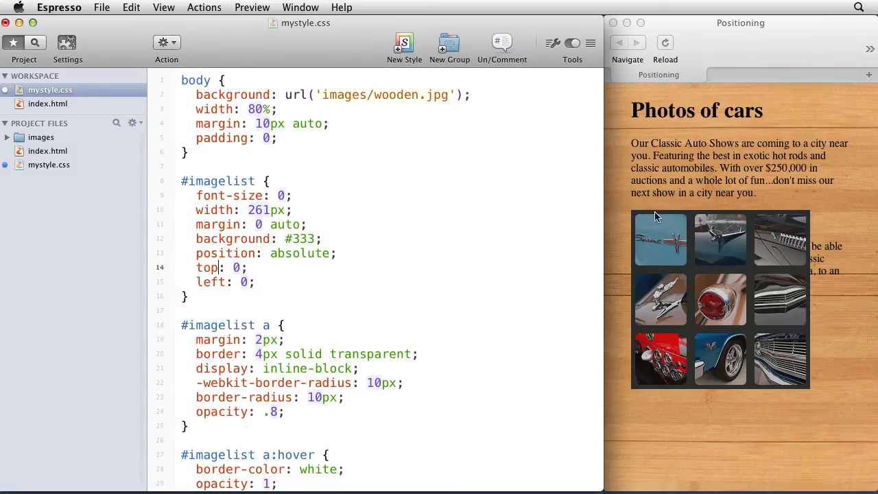
# Replace #imagelist's bottom: 0 with top: 28px so the grid sits under the button.
pyautogui.doubleClick(239, 267)
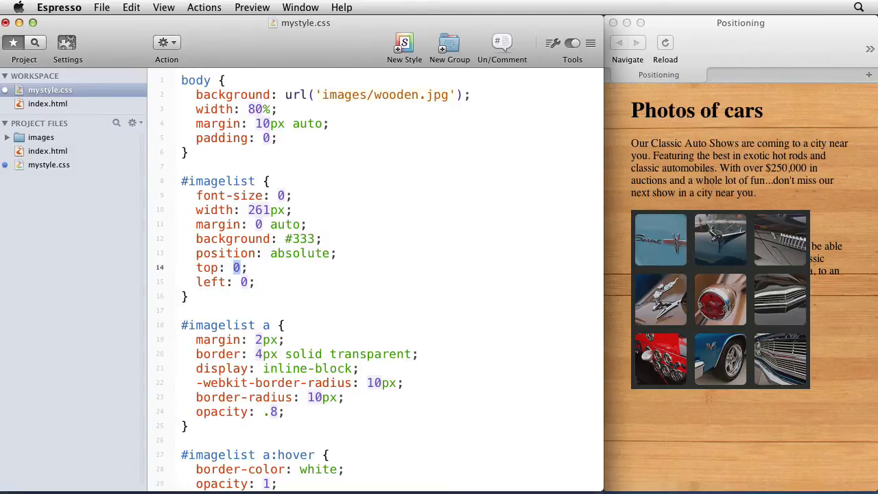
pyautogui.write('2')
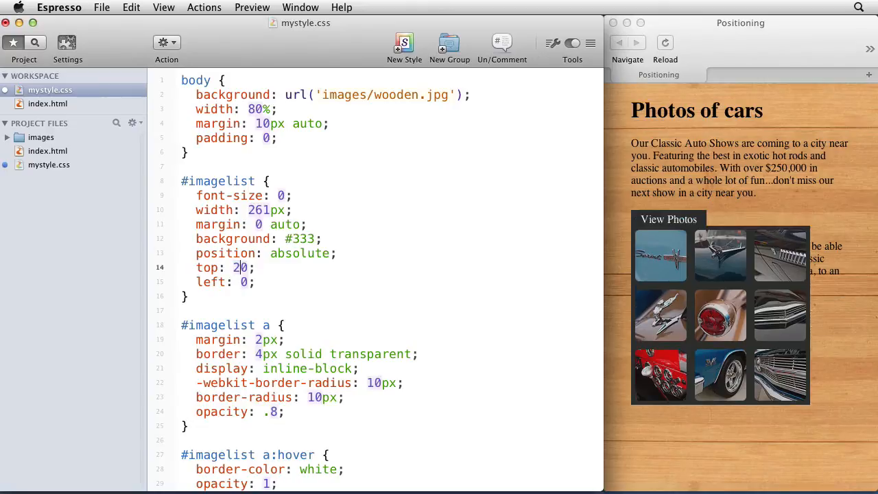
pyautogui.write('0px')
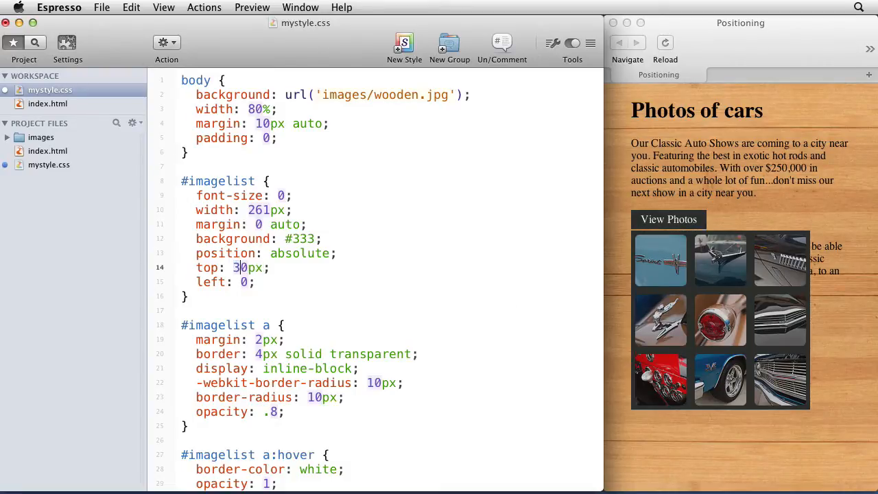
pyautogui.write('8')
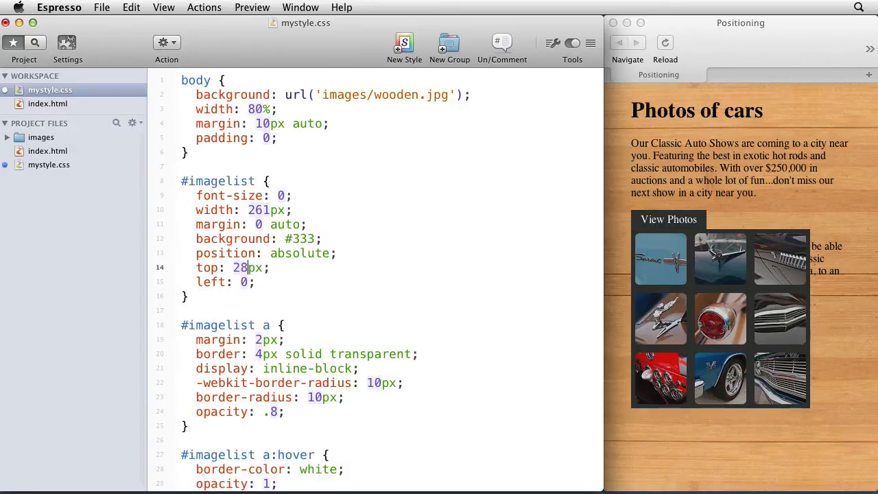
pyautogui.moveTo(695, 225)
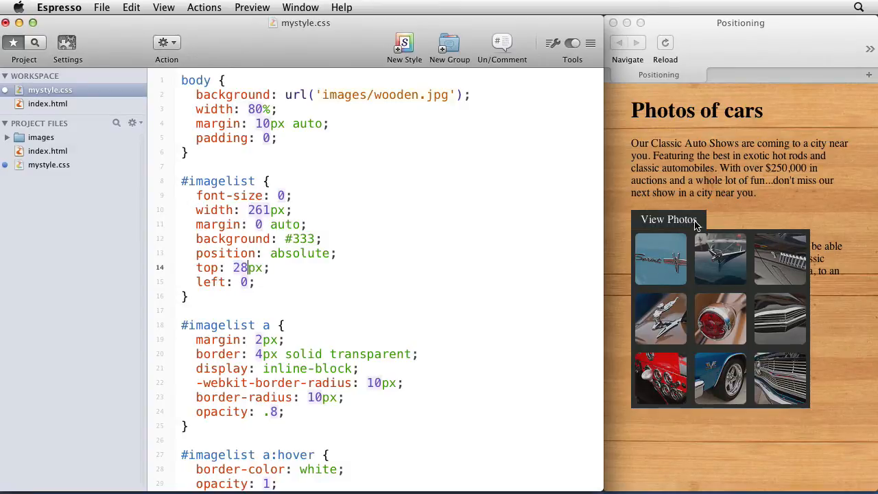
pyautogui.moveTo(650, 236)
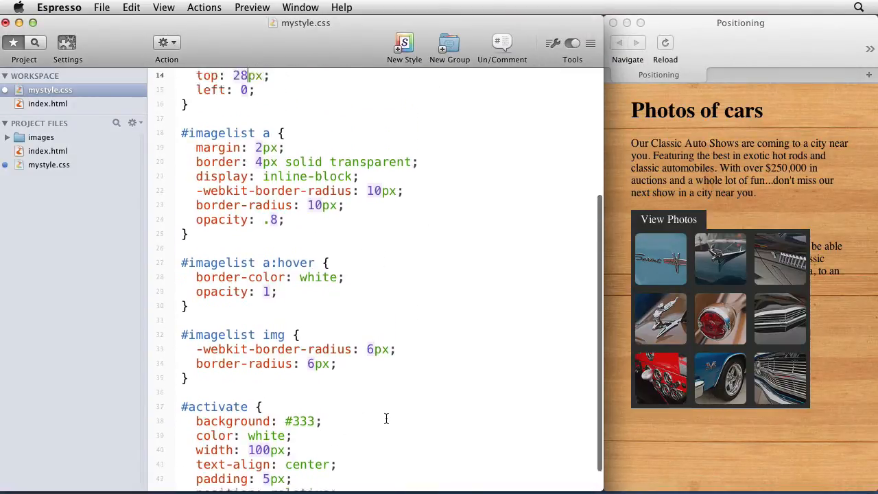
# Hide the grid by adding display: none to #imagelist.
pyautogui.scroll(-3)
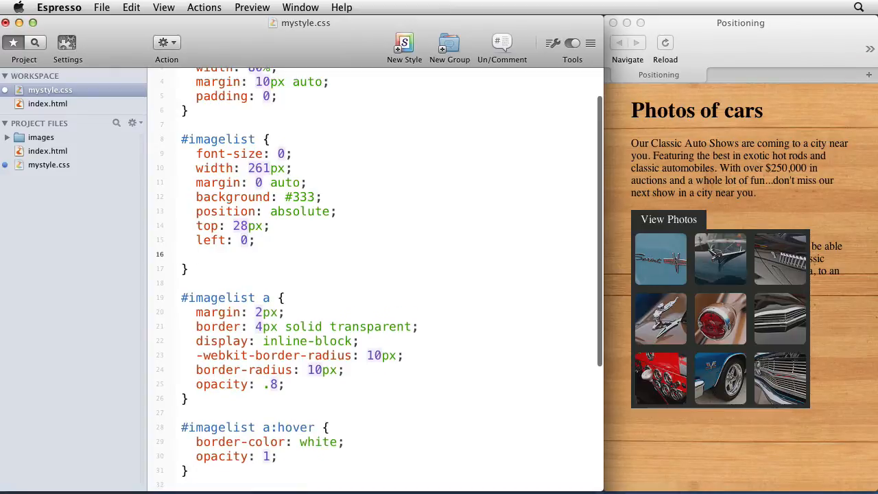
pyautogui.write('display: ;')
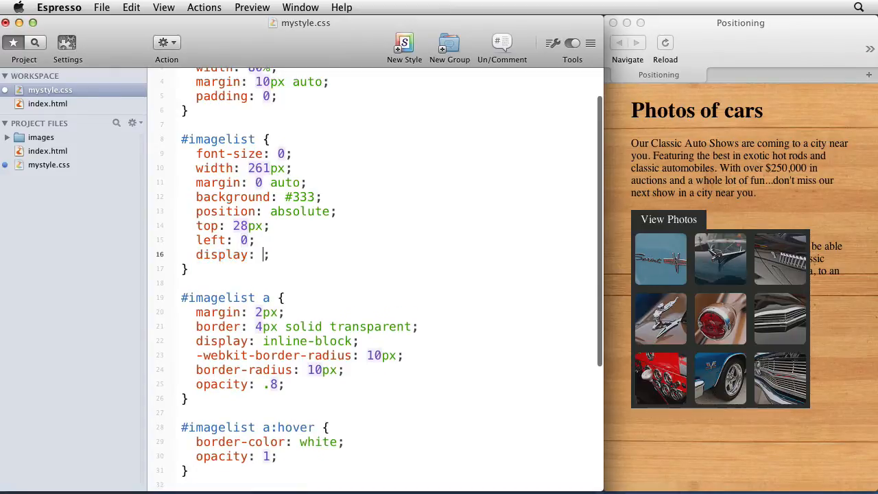
pyautogui.write('none')
pyautogui.write('#activate')
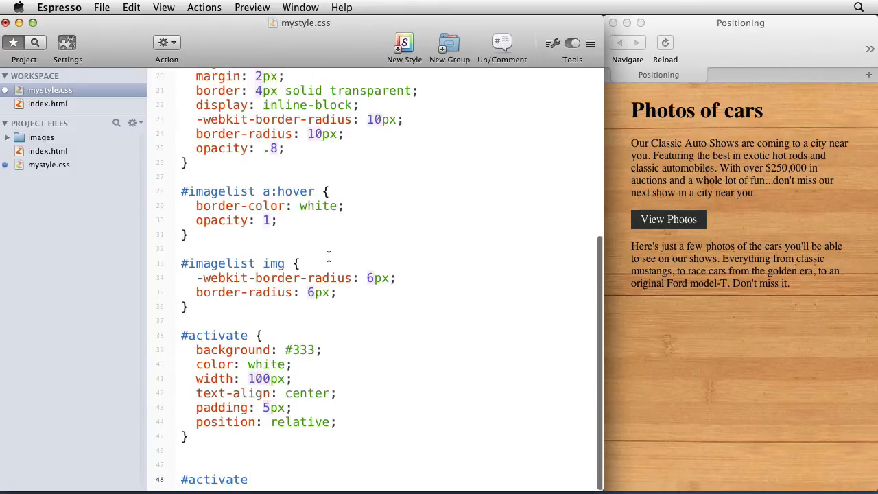
# Add an #activate:hover #imagelist rule with display: block to reveal the grid on hover.
pyautogui.write(':hover')
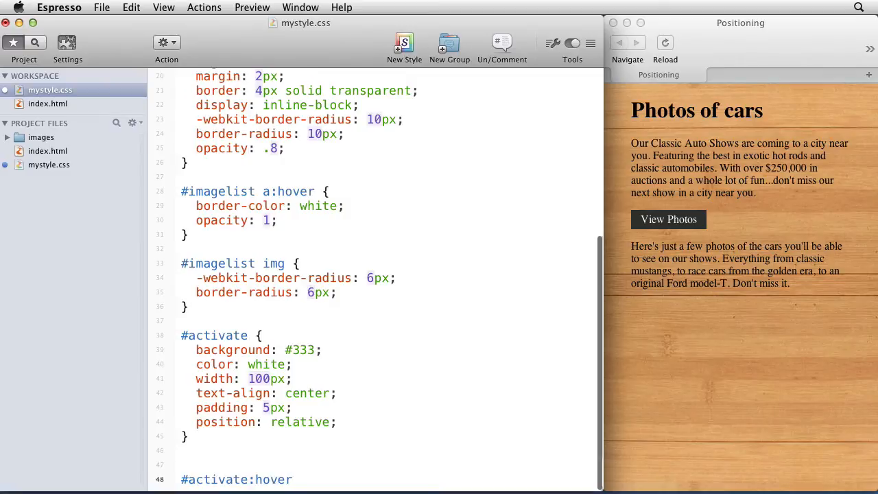
pyautogui.write('#')
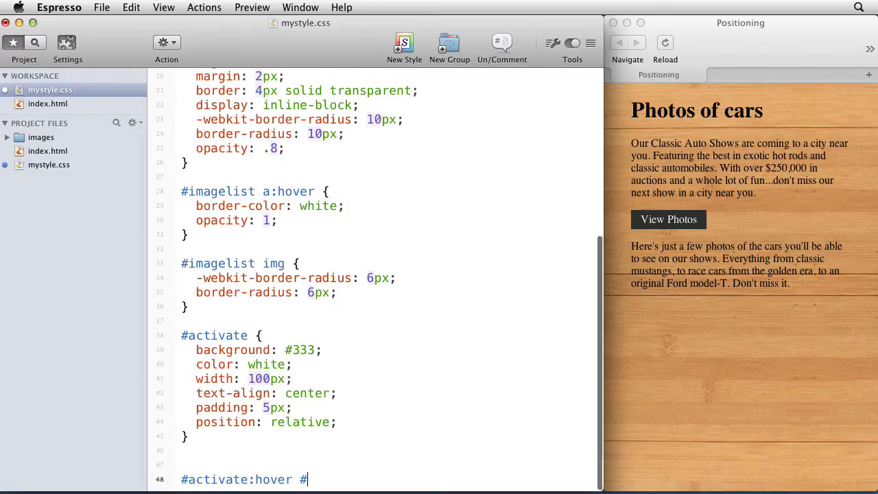
pyautogui.write('imagelist {')
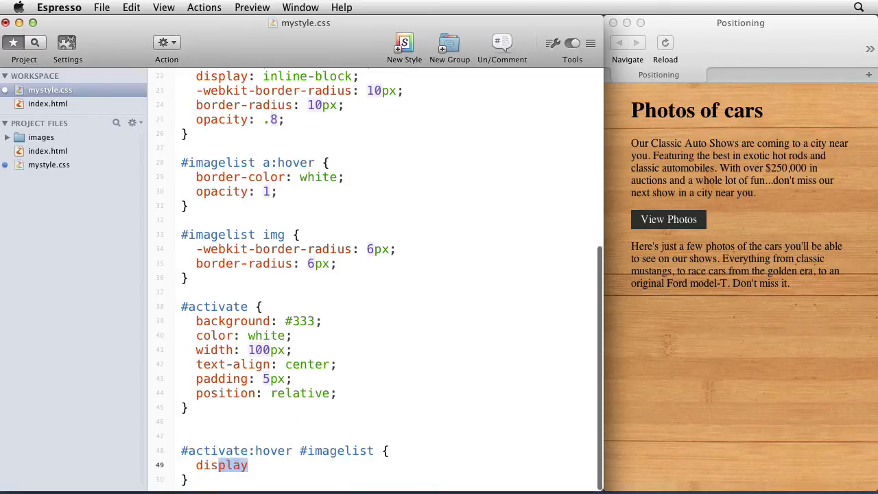
pyautogui.write(': block;')
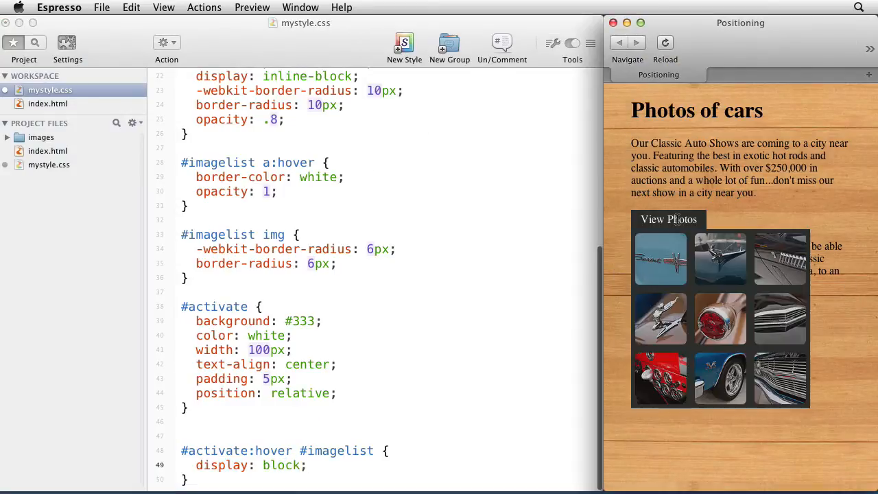
pyautogui.moveTo(660, 258)
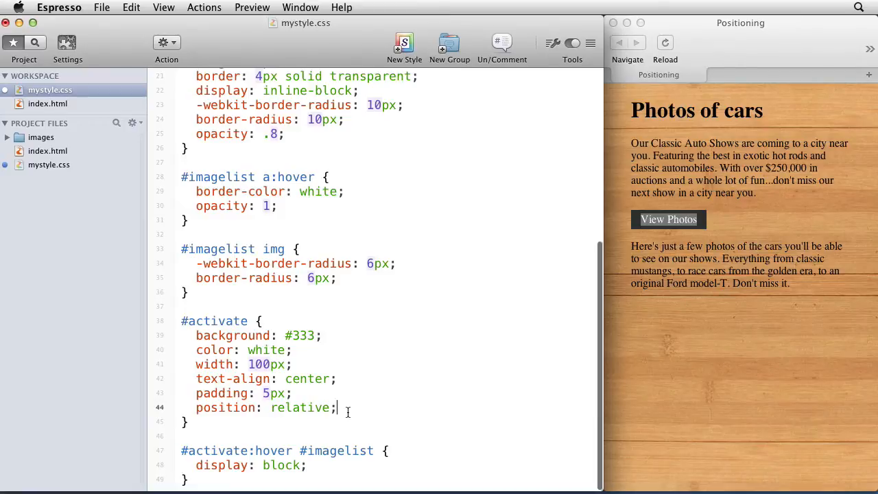
# Add cursor: pointer to #activate and confirm hovering View Photos reveals the grid.
pyautogui.write('cursor: pointer;')
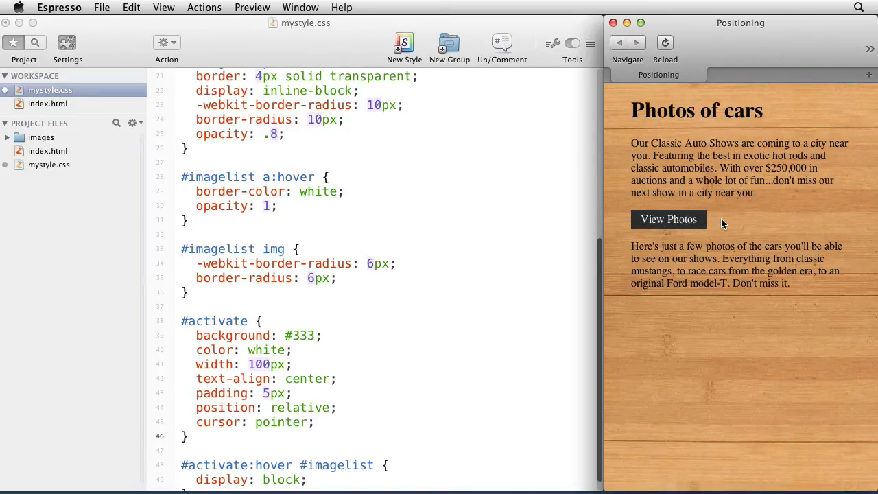
pyautogui.click(668, 219)
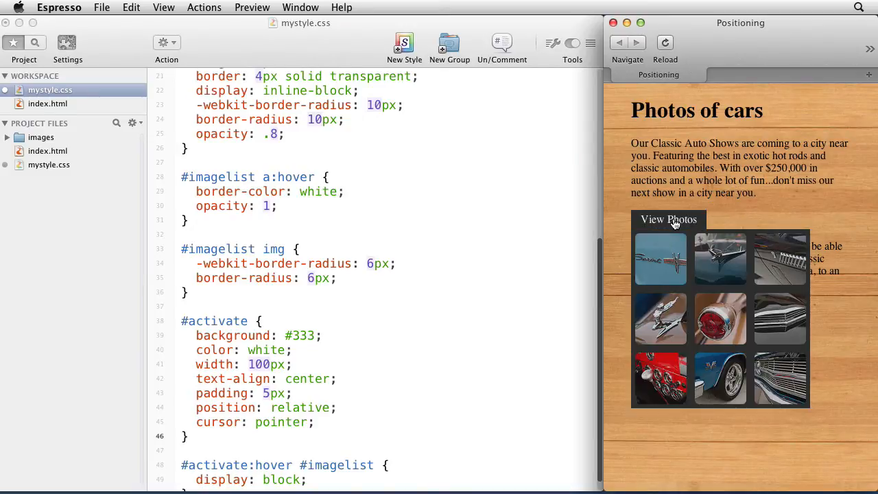
pyautogui.click(668, 220)
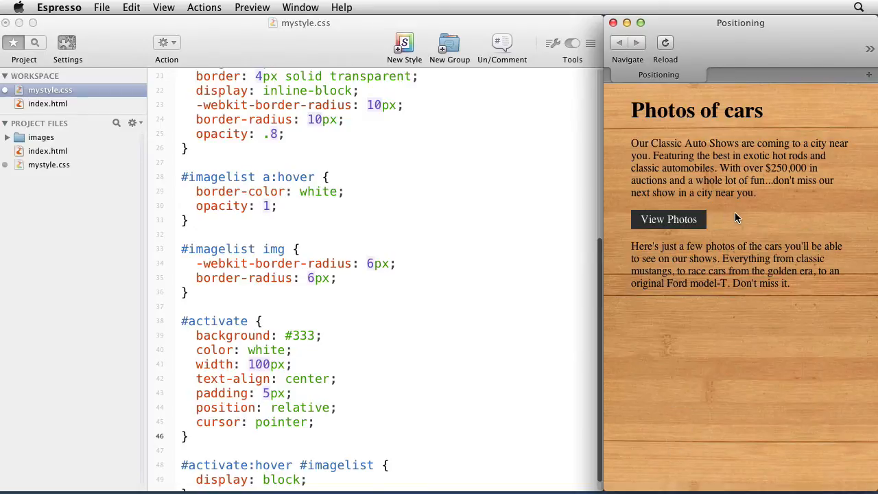
pyautogui.moveTo(719, 220)
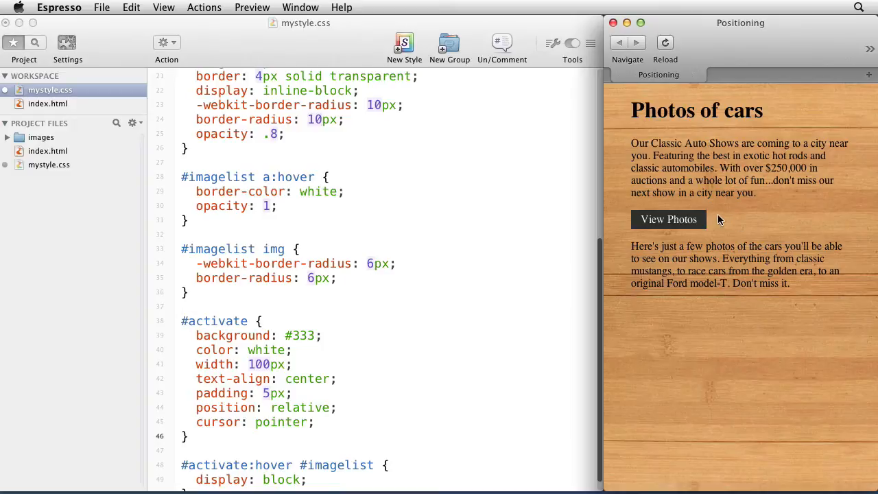
pyautogui.moveTo(721, 216)
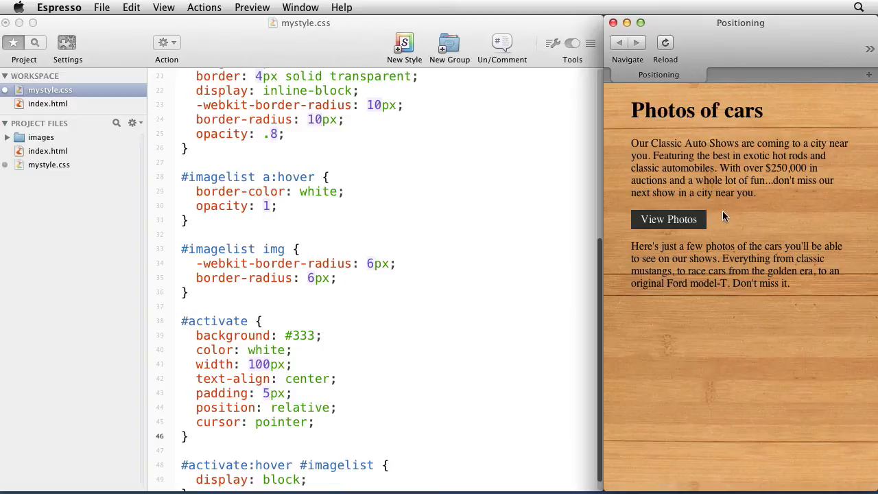